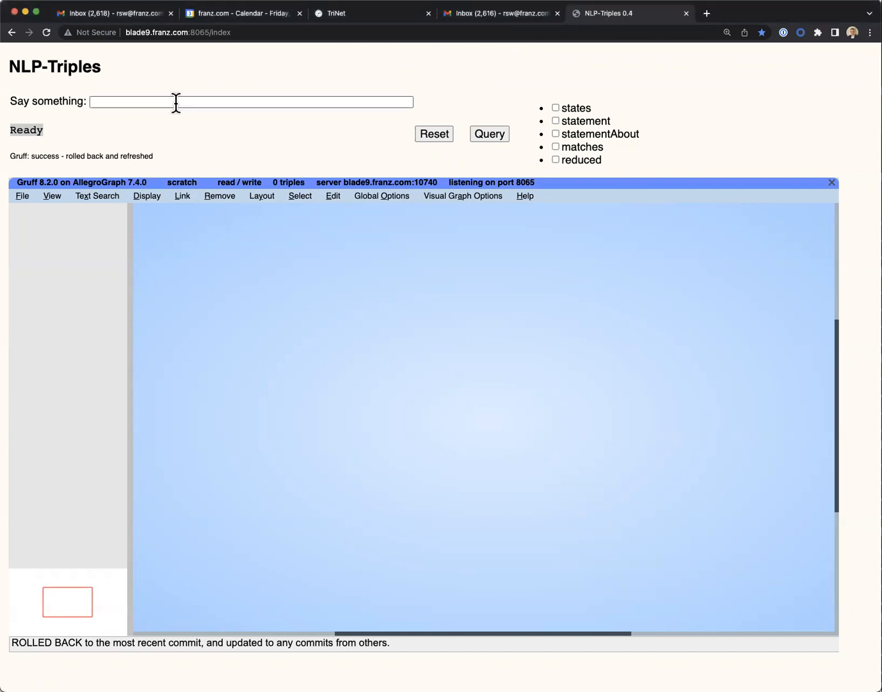
Step: Submit 'Today, a group of scientists made an amazing discovery!' and place Scientist above Amazing Discovery
{"action": "type", "text": "Today, a group of scientists made an amazing discovery!"}
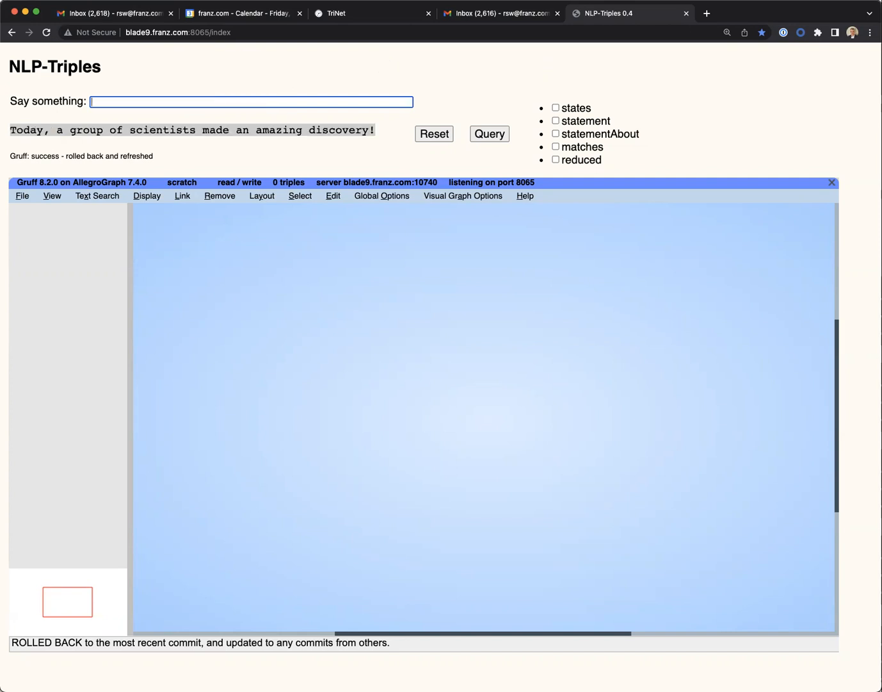
{"action": "left_click", "coordinate": [488, 133]}
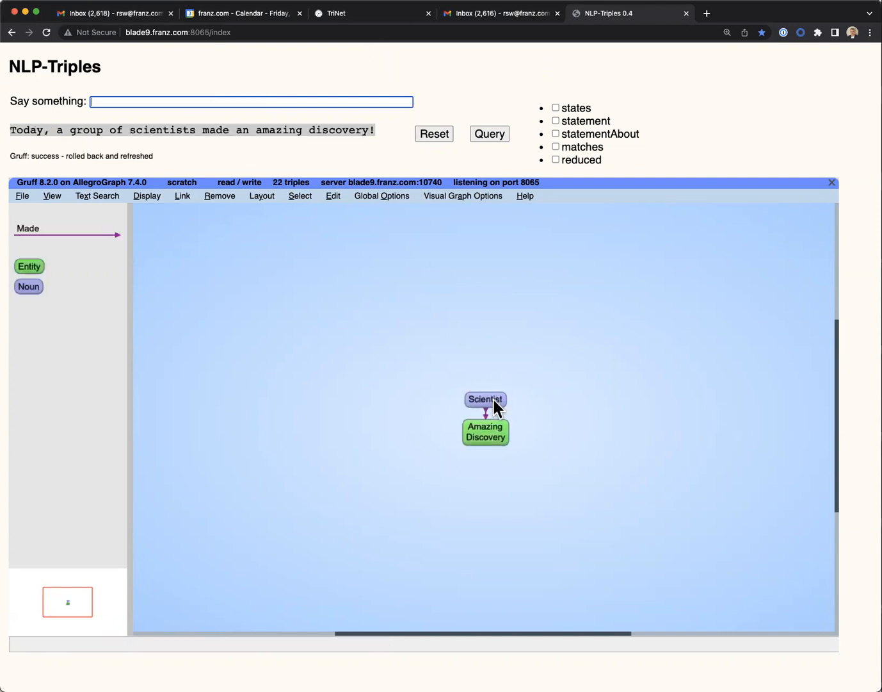
{"action": "left_click_drag", "start_coordinate": [485, 400], "coordinate": [469, 353]}
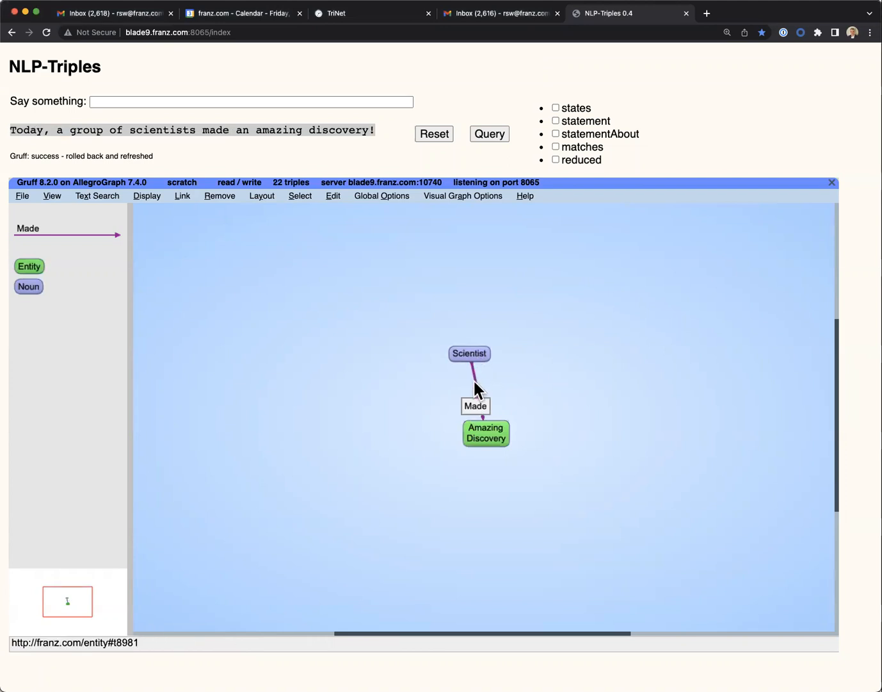
{"action": "left_click_drag", "start_coordinate": [475, 405], "coordinate": [476, 416]}
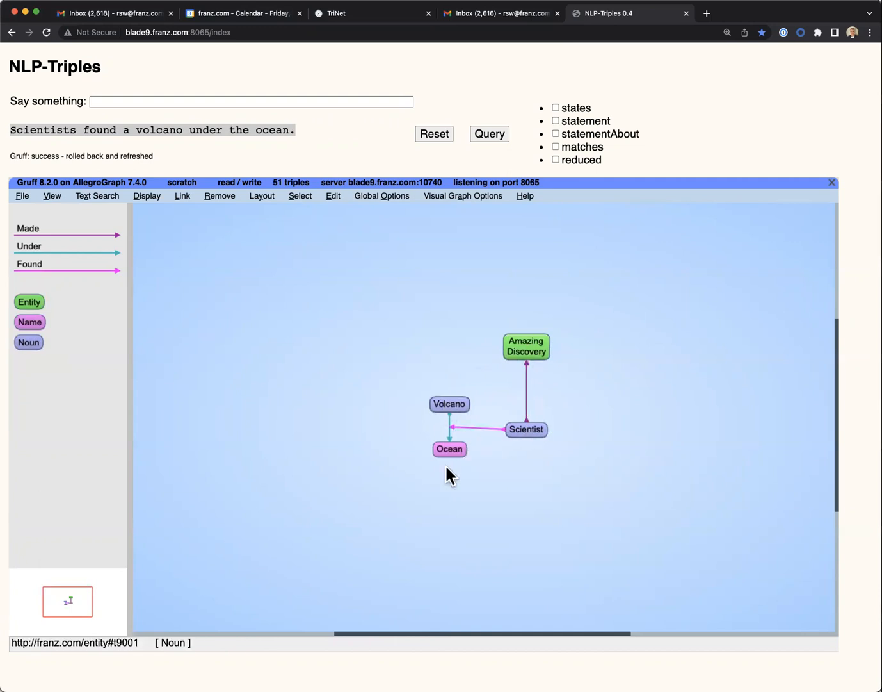
{"action": "mouse_move", "coordinate": [464, 433]}
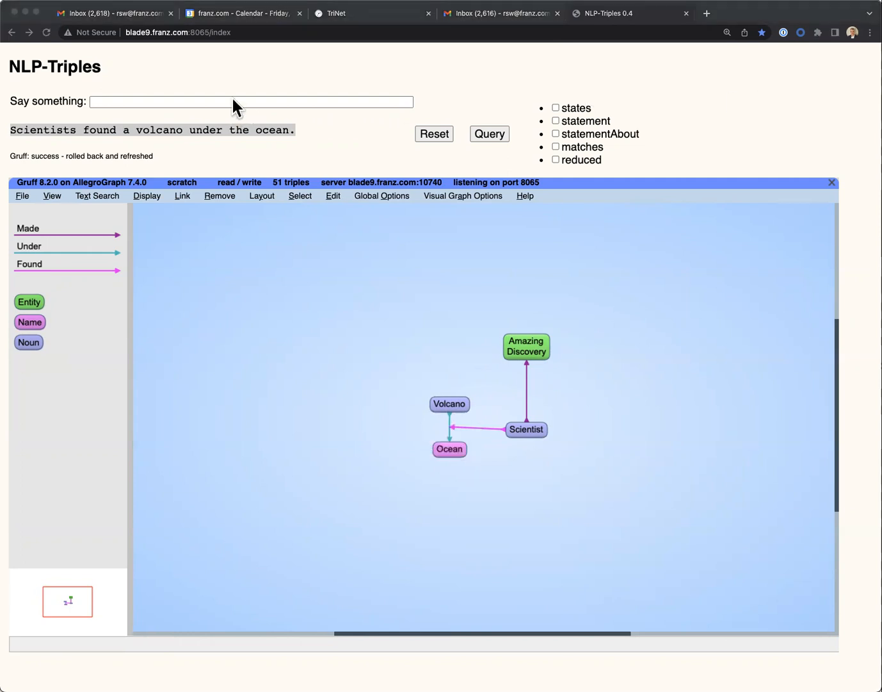
Step: Submit 'The volcano is the size of California!' and move the Volcano node above Scientist
{"action": "type", "text": "The volcano is the size of California!"}
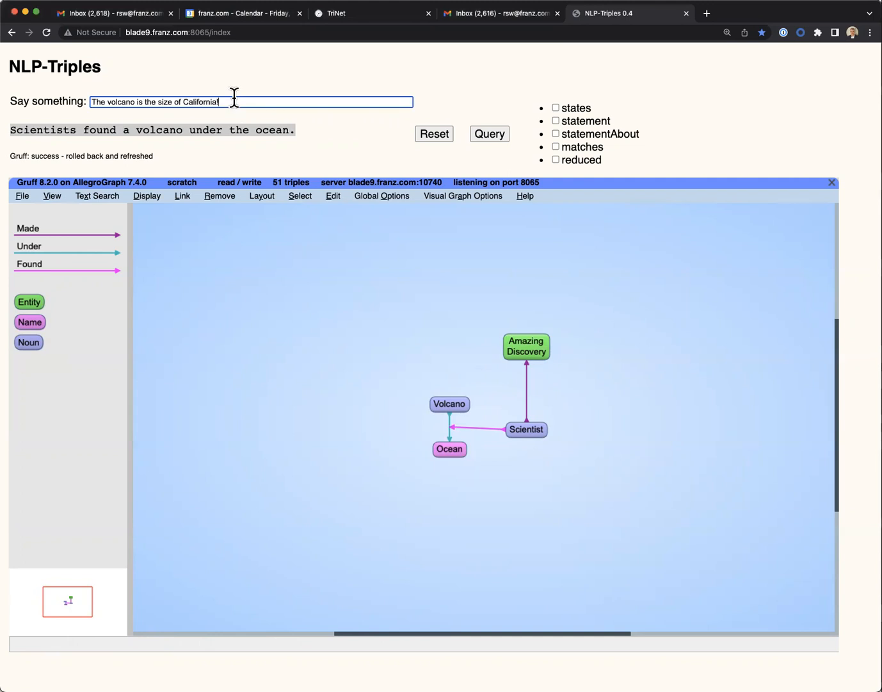
{"action": "left_click", "coordinate": [488, 133]}
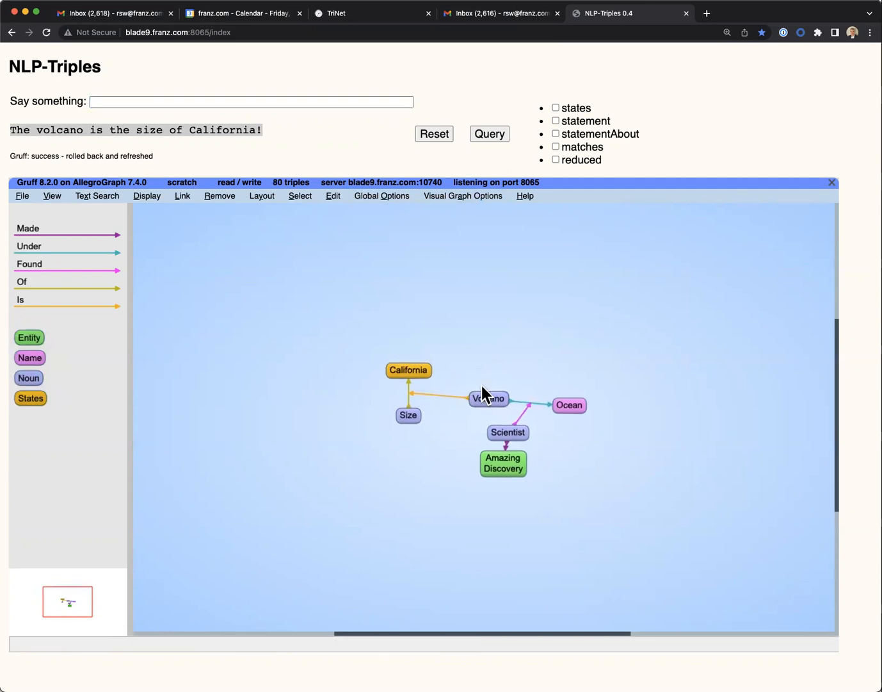
{"action": "left_click_drag", "start_coordinate": [488, 398], "coordinate": [496, 348]}
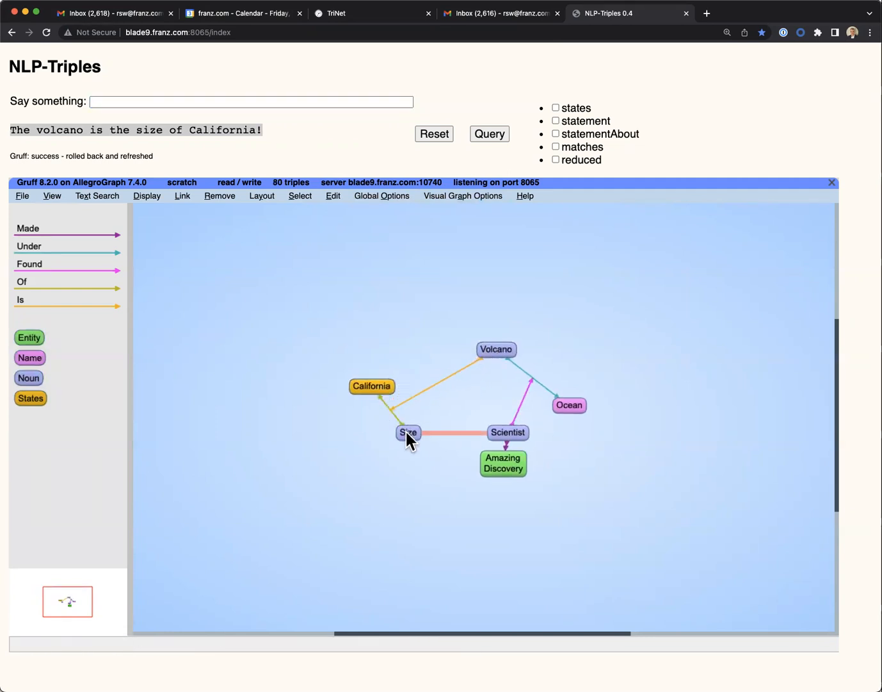
{"action": "left_click_drag", "start_coordinate": [407, 433], "coordinate": [407, 433]}
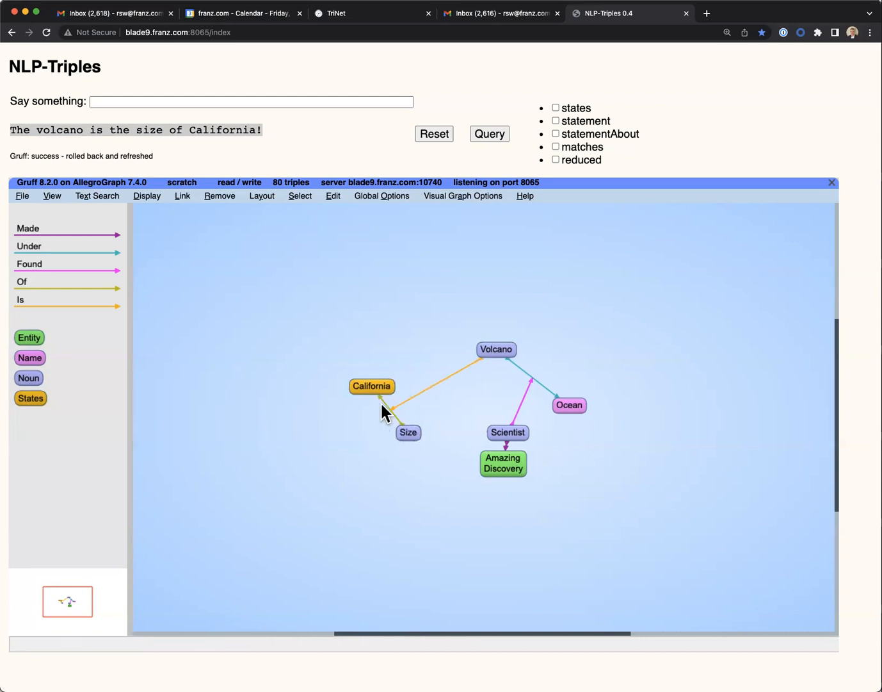
{"action": "mouse_move", "coordinate": [430, 362]}
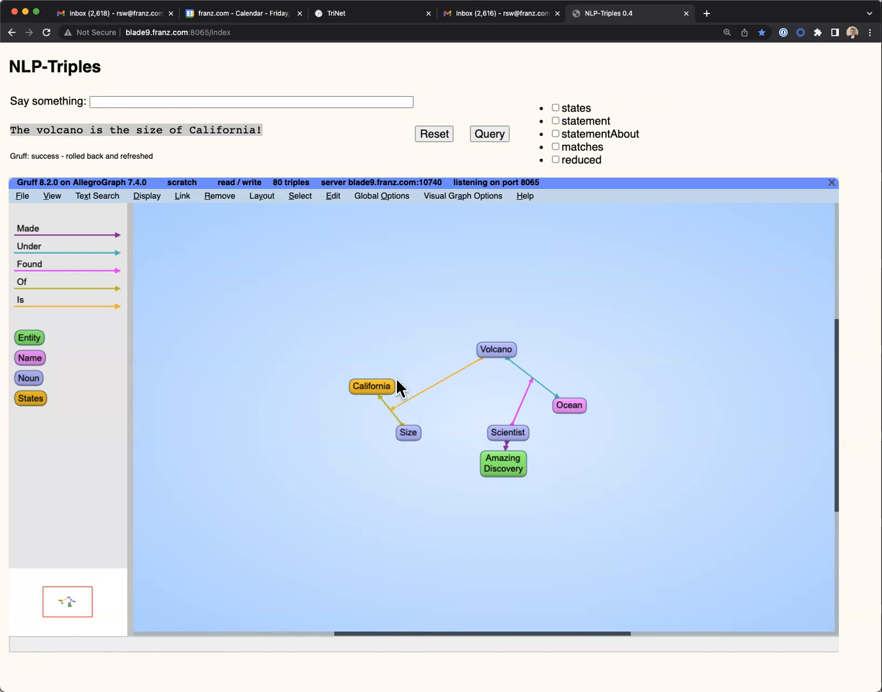
{"action": "mouse_move", "coordinate": [506, 400]}
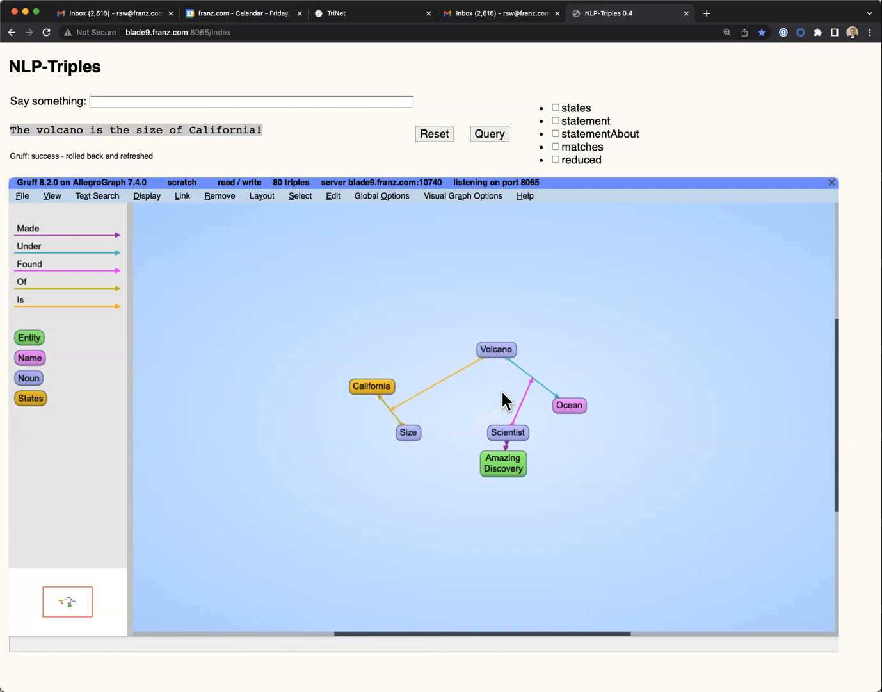
{"action": "mouse_move", "coordinate": [141, 395]}
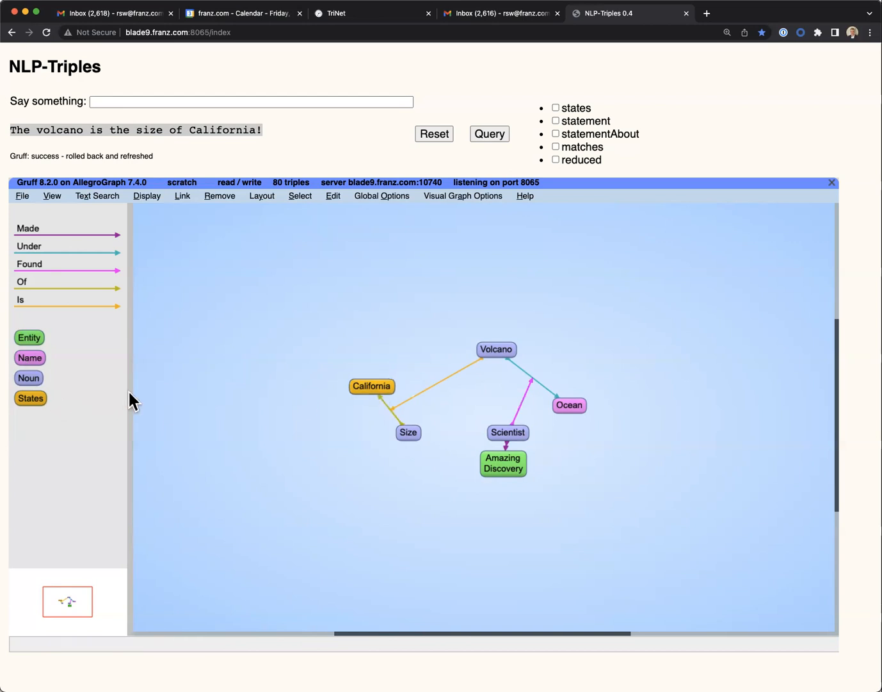
{"action": "mouse_move", "coordinate": [250, 416]}
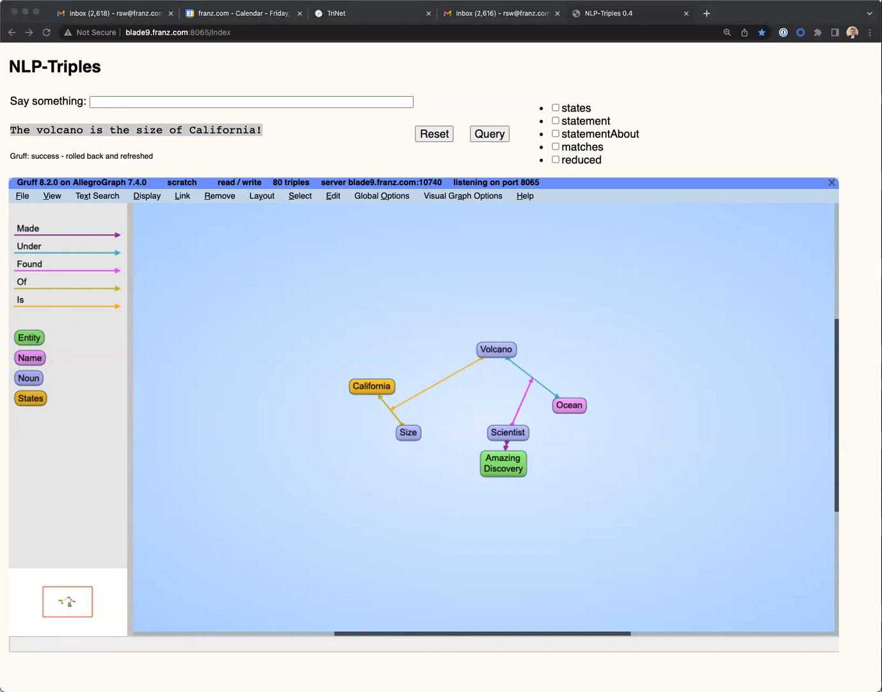
{"action": "mouse_move", "coordinate": [646, 56]}
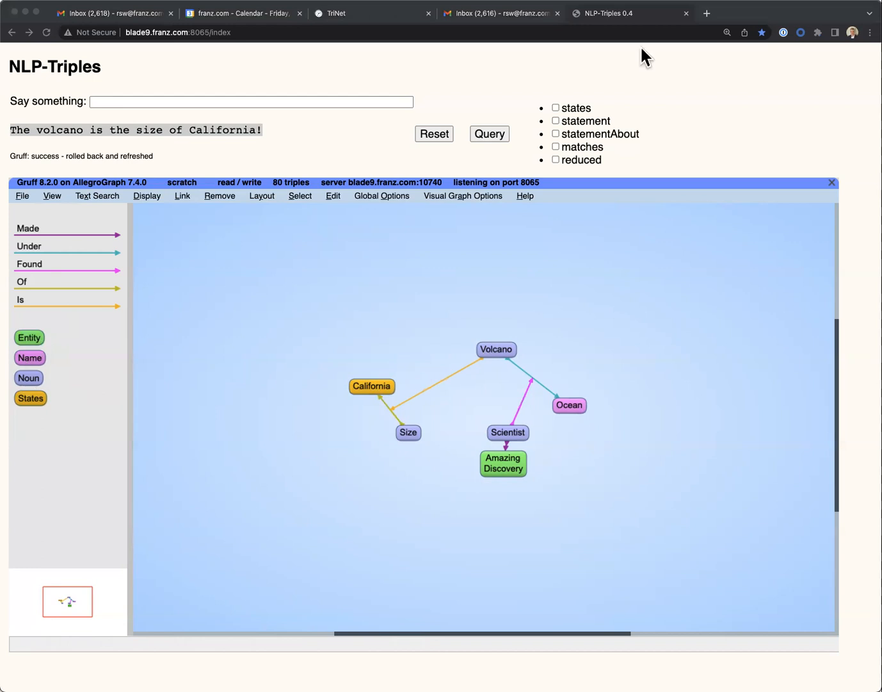
Step: Submit the 'largest underwater volcano ever discovered' sentence and pull that new node to the lower left
{"action": "type", "text": "Scientists said the volcano is the largest underwater volcano ever discovered."}
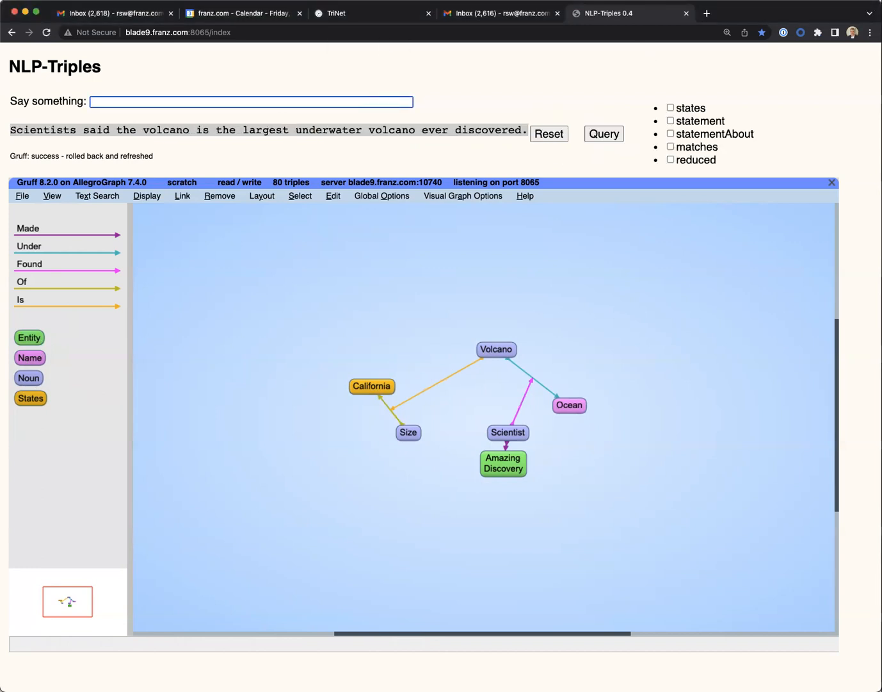
{"action": "left_click", "coordinate": [602, 133]}
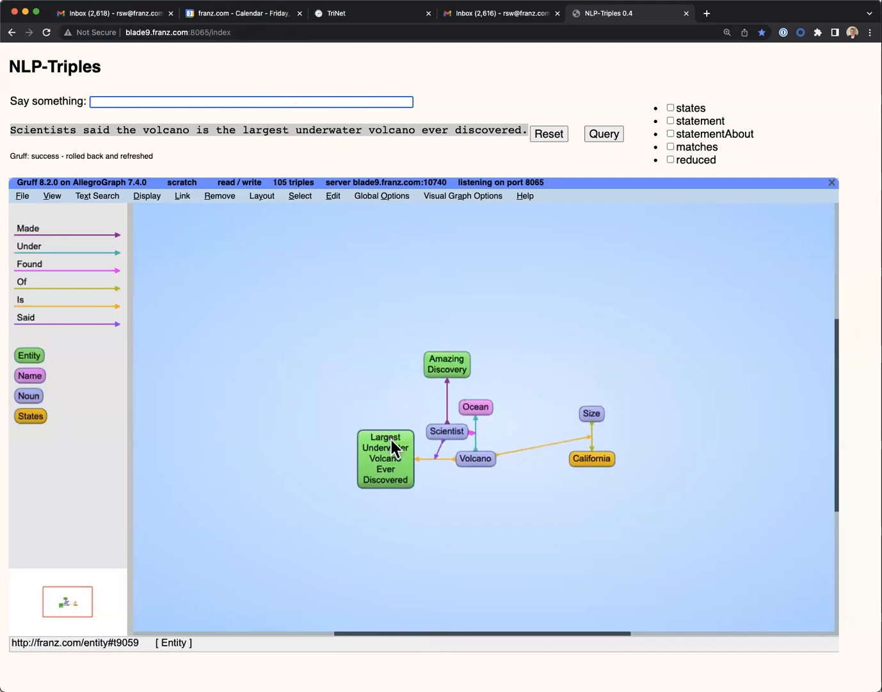
{"action": "left_click_drag", "start_coordinate": [386, 459], "coordinate": [333, 499]}
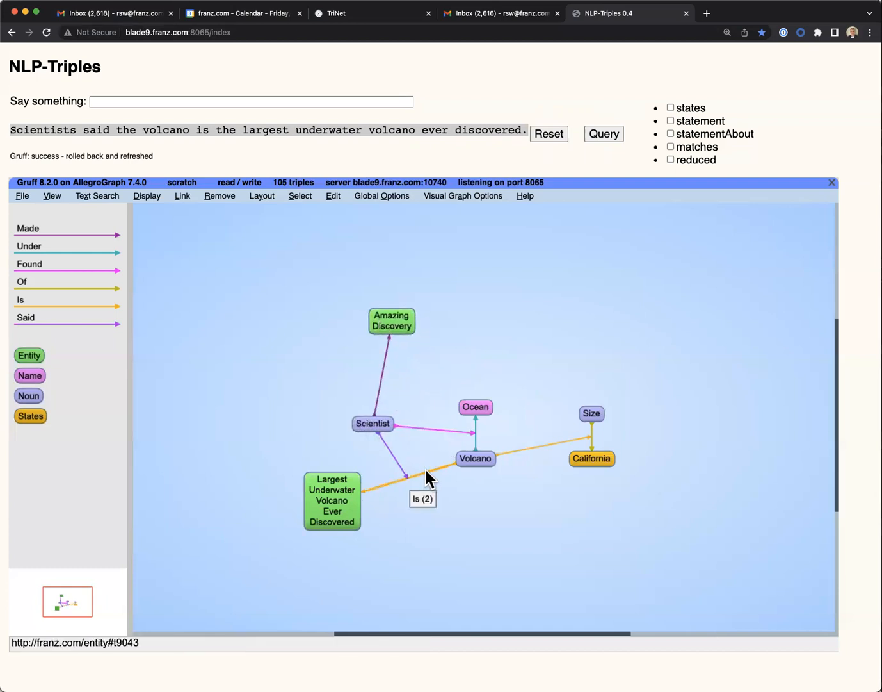
{"action": "left_click_drag", "start_coordinate": [332, 499], "coordinate": [336, 523]}
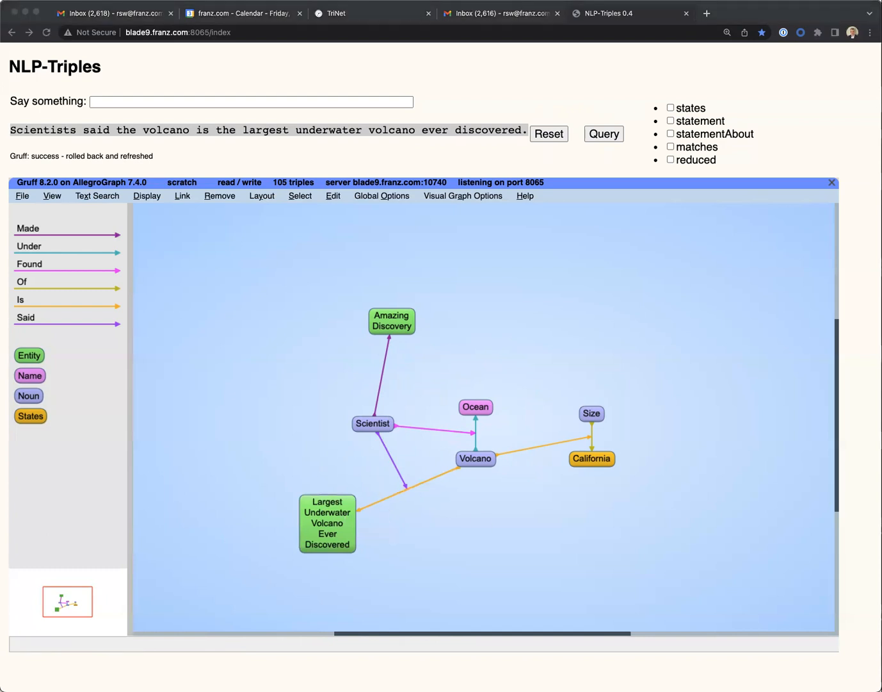
Step: Submit 'Volcano was first seen with satelite images' and move First With Satellite Images above Volcano
{"action": "type", "text": "Volcano  was first seen with satelite images"}
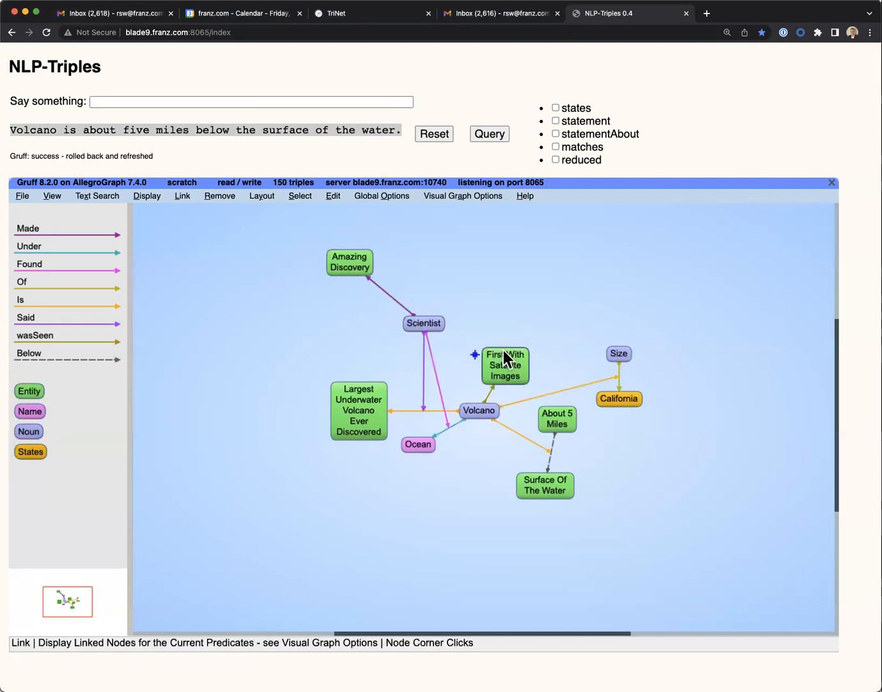
{"action": "left_click_drag", "start_coordinate": [506, 365], "coordinate": [515, 333]}
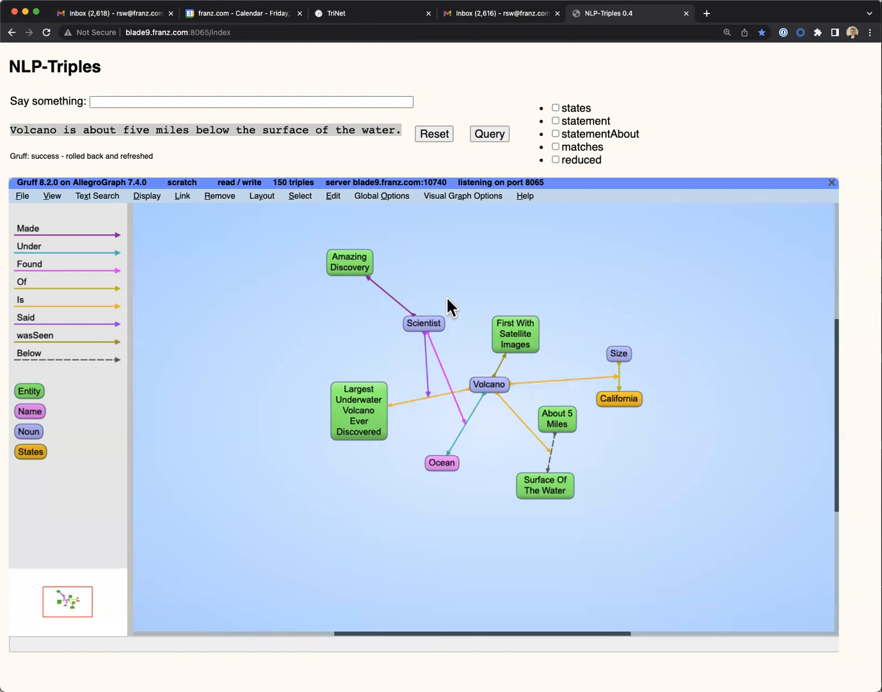
{"action": "mouse_move", "coordinate": [489, 384]}
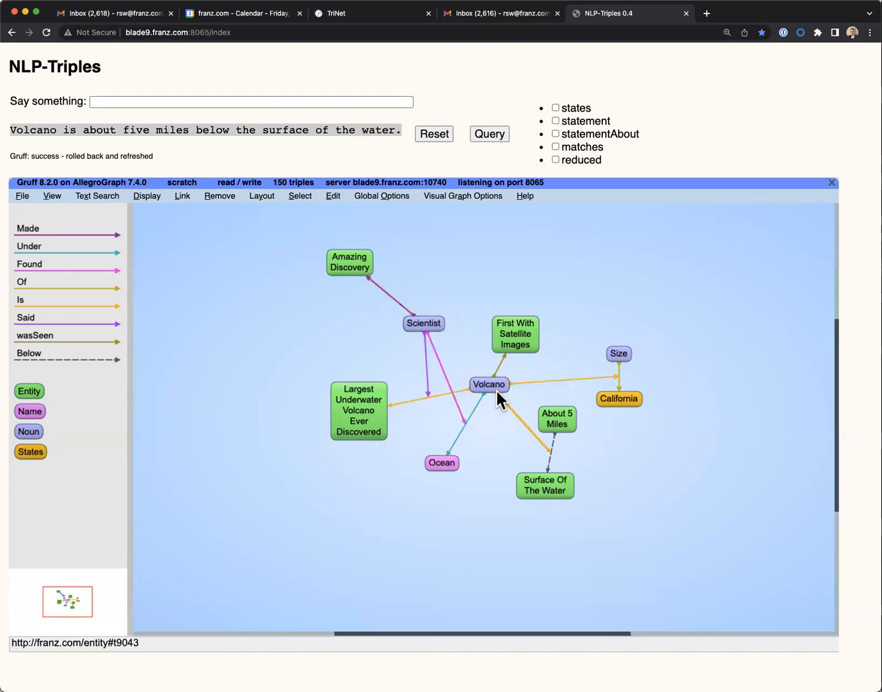
{"action": "mouse_move", "coordinate": [766, 344]}
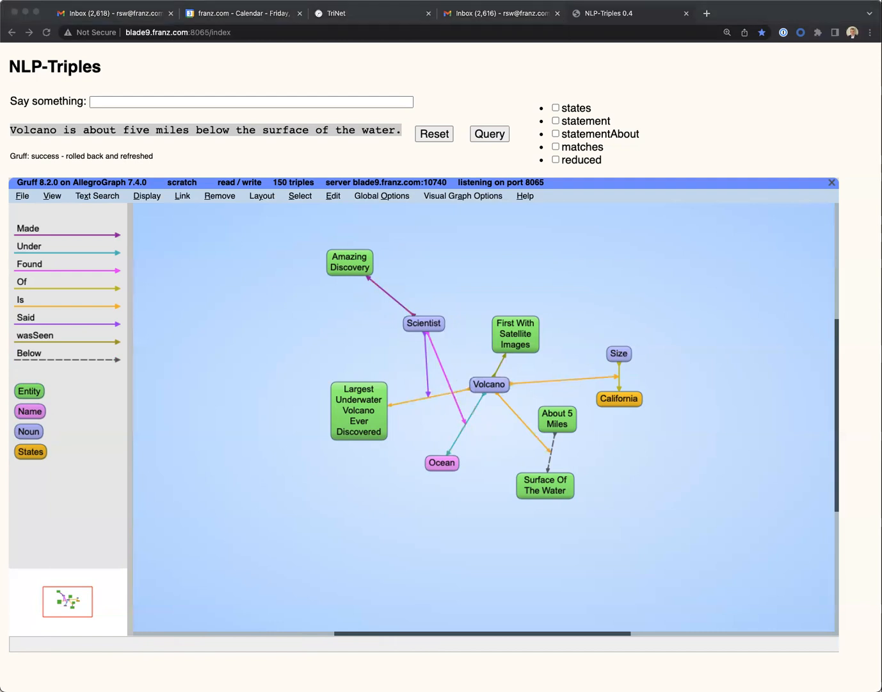
Step: Submit the inactive-and-no-danger sentence, then place Pose A Danger lower right and Inactive higher
{"action": "type", "text": "Scientists said volcano is inactive and doesn't pose a danger."}
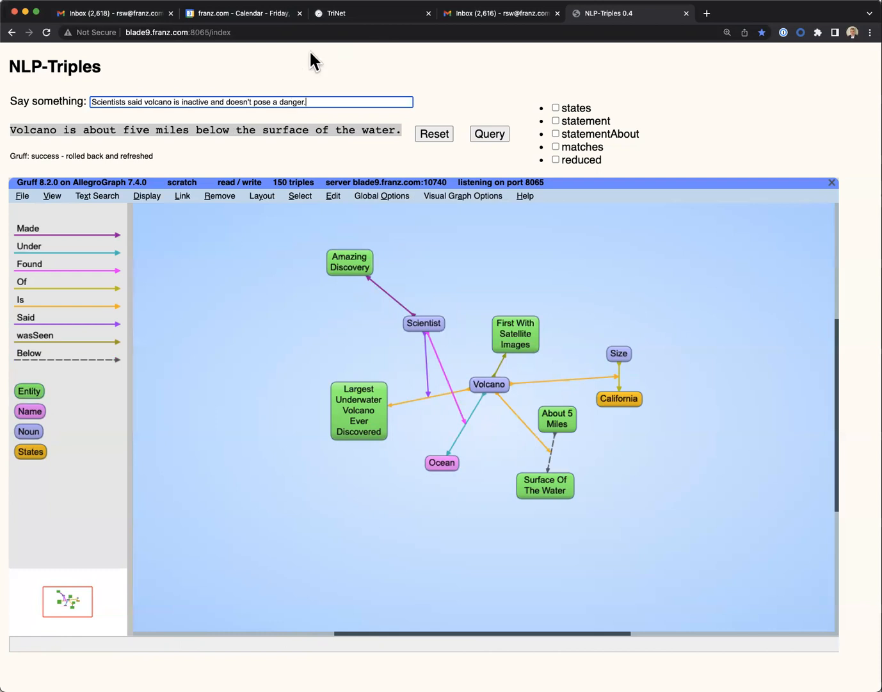
{"action": "left_click", "coordinate": [489, 133]}
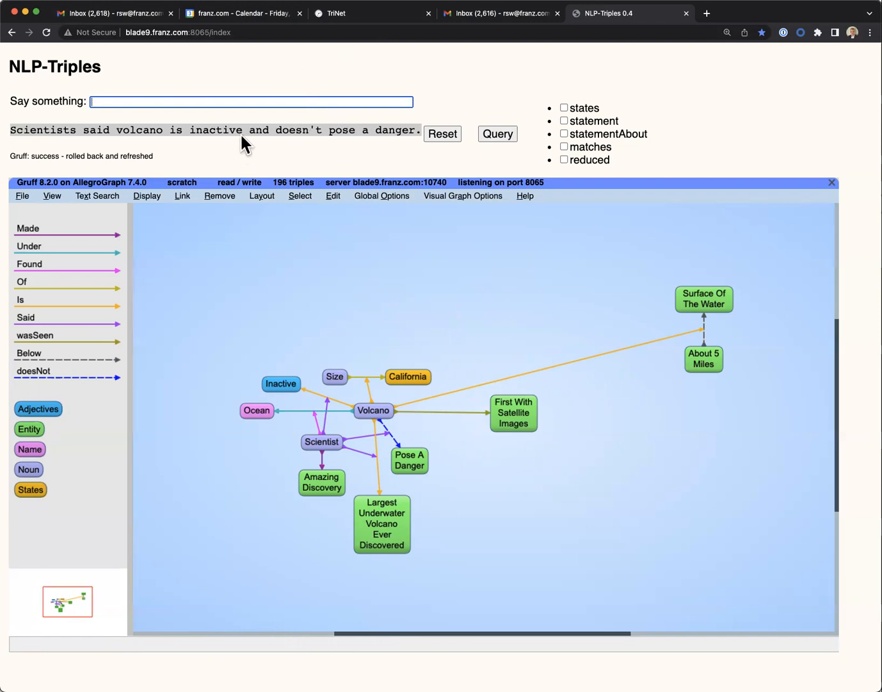
{"action": "mouse_move", "coordinate": [215, 167]}
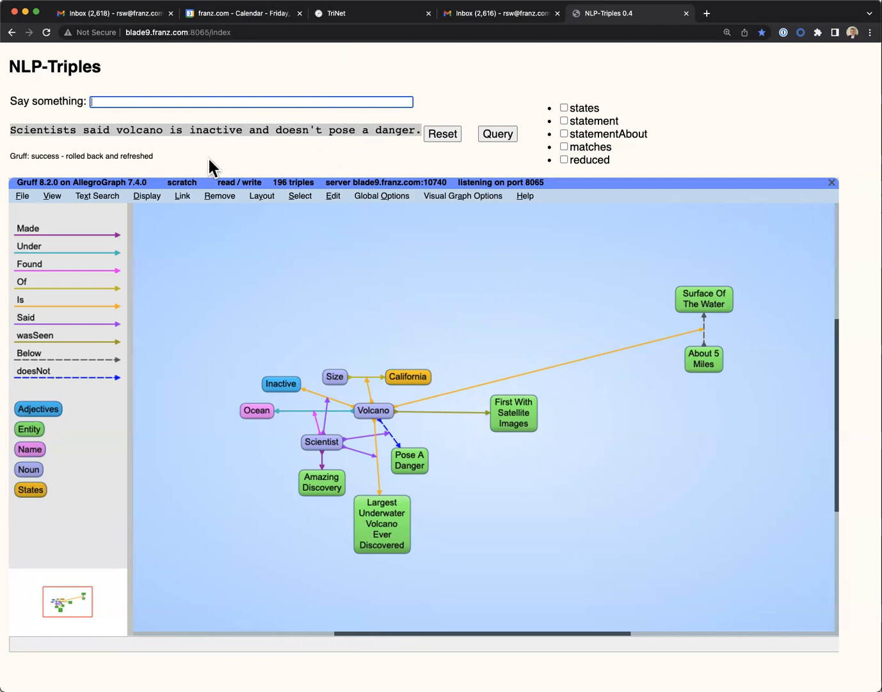
{"action": "left_click_drag", "start_coordinate": [409, 458], "coordinate": [473, 482]}
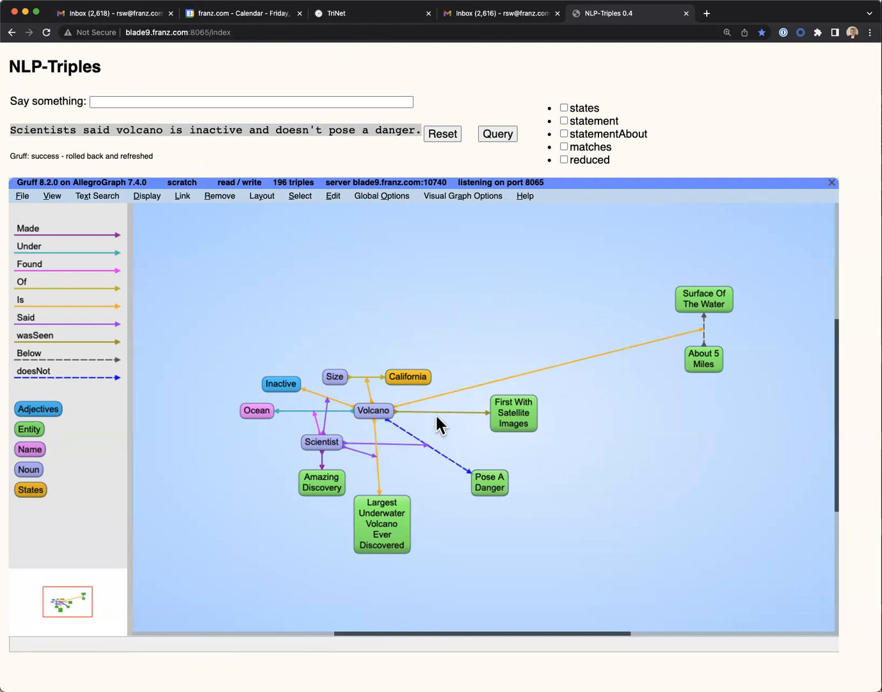
{"action": "mouse_move", "coordinate": [546, 391]}
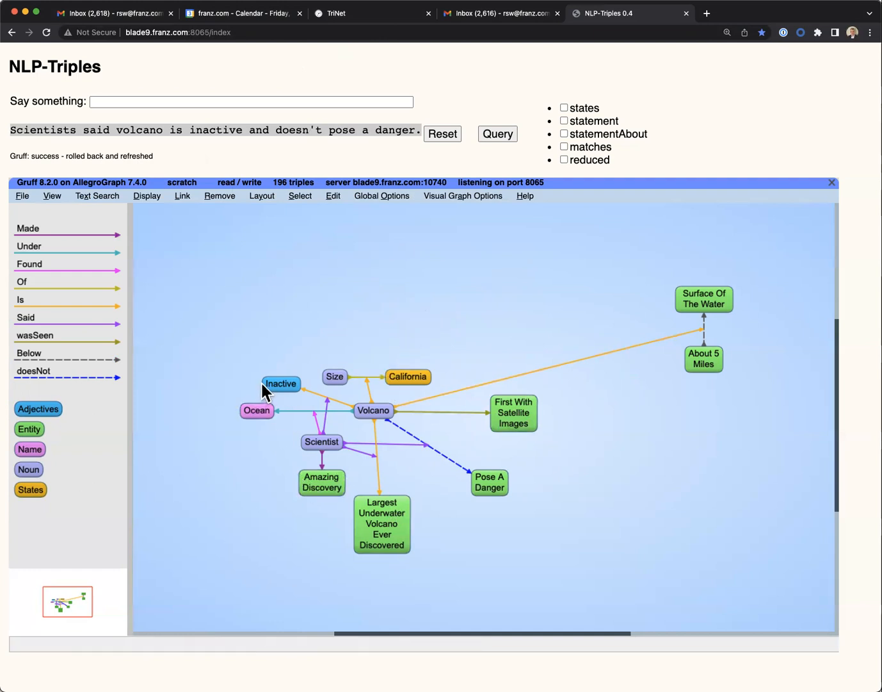
{"action": "left_click_drag", "start_coordinate": [280, 385], "coordinate": [256, 354]}
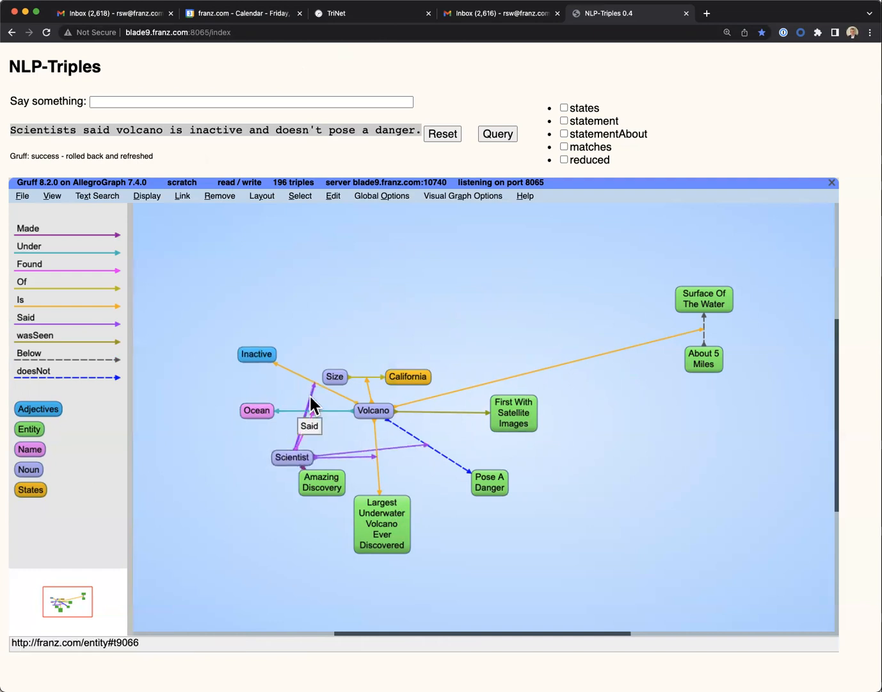
{"action": "mouse_move", "coordinate": [351, 455]}
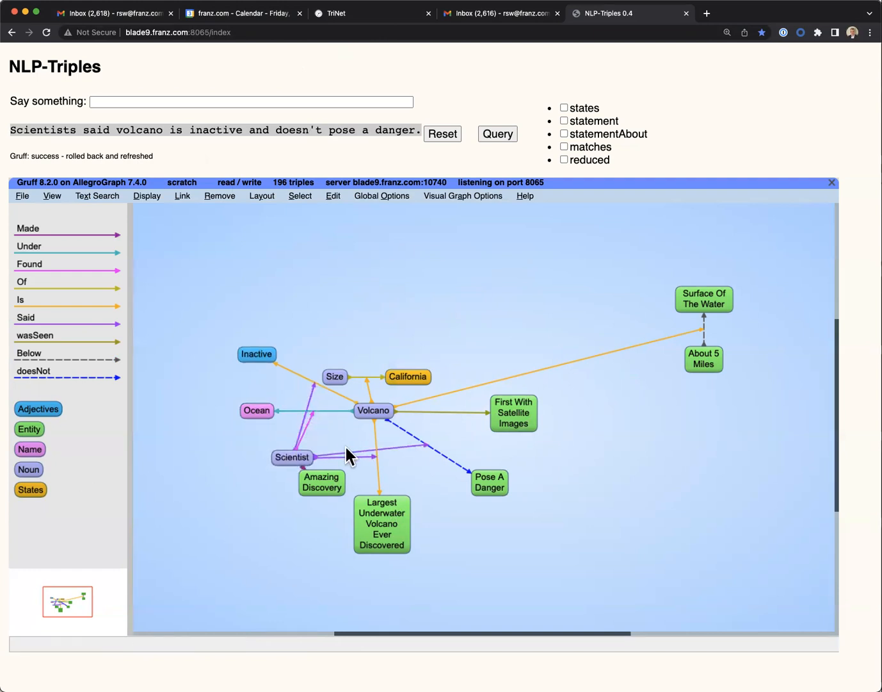
{"action": "mouse_move", "coordinate": [361, 461]}
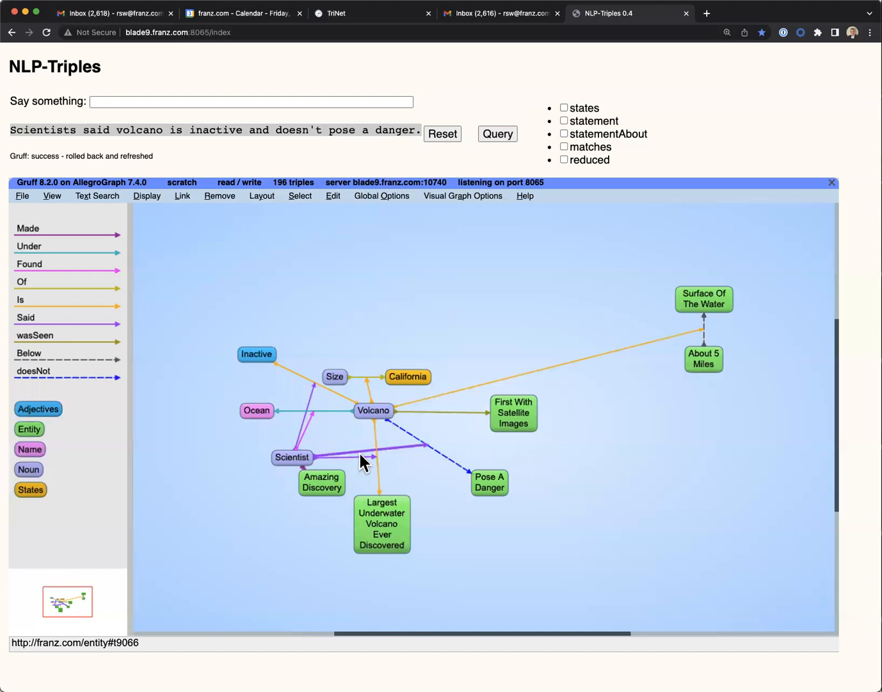